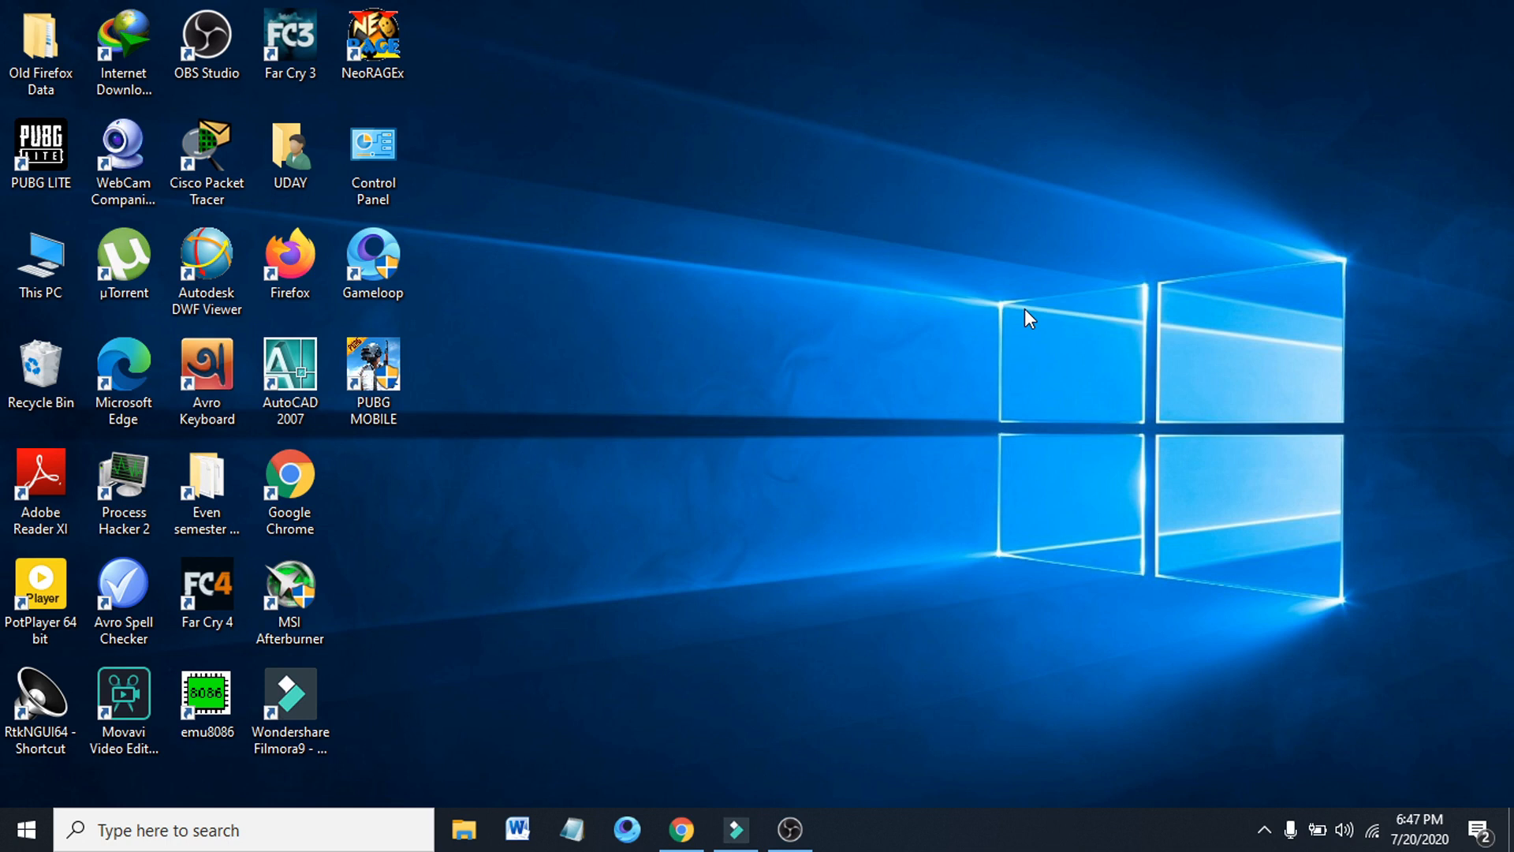
{"action": "mouse_move", "coordinate": [1000, 305]}
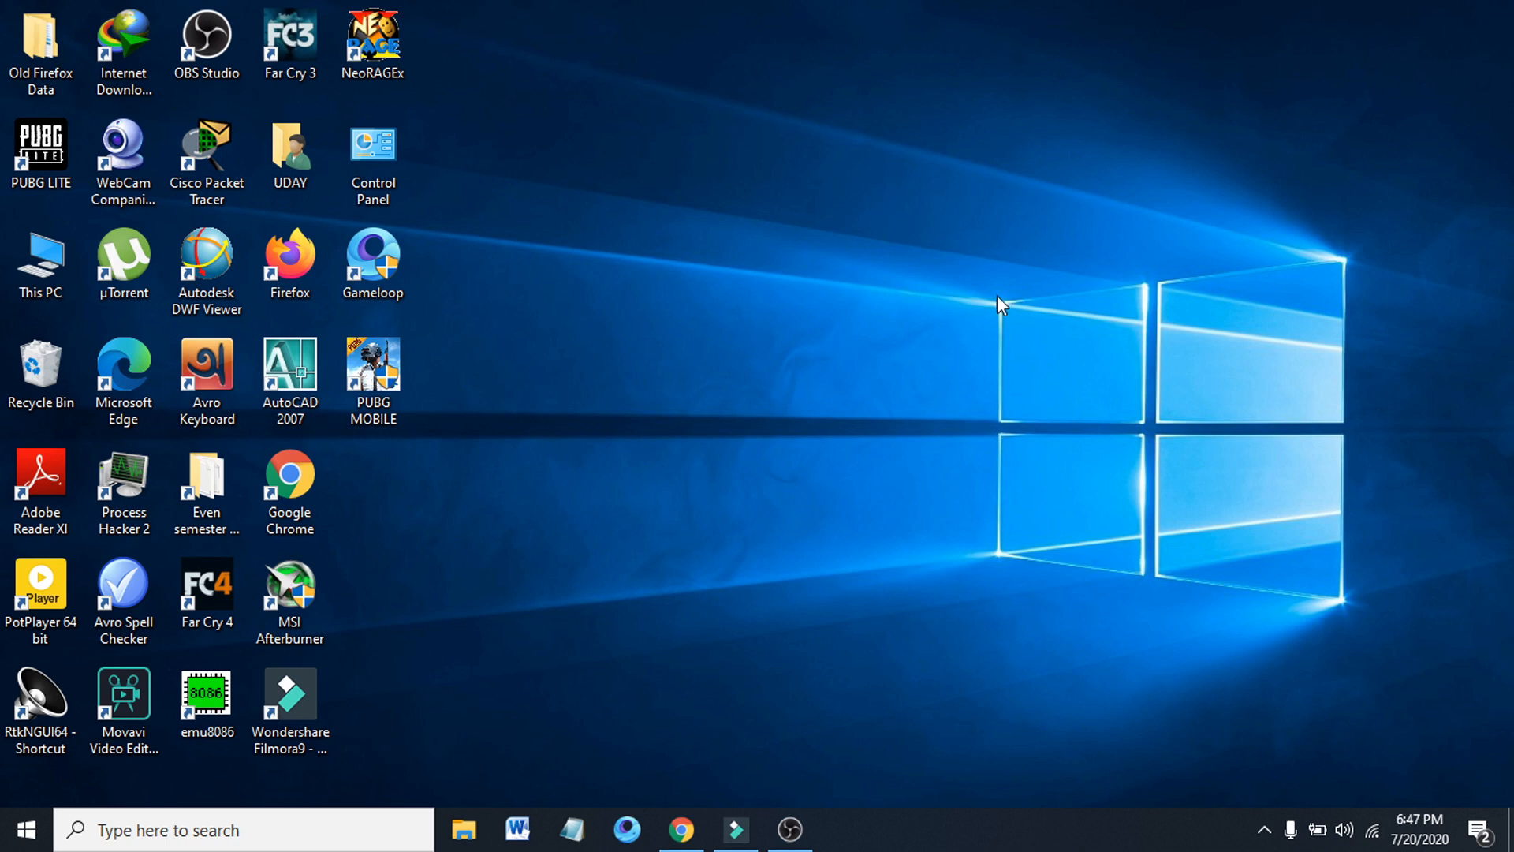
{"action": "mouse_move", "coordinate": [738, 376]}
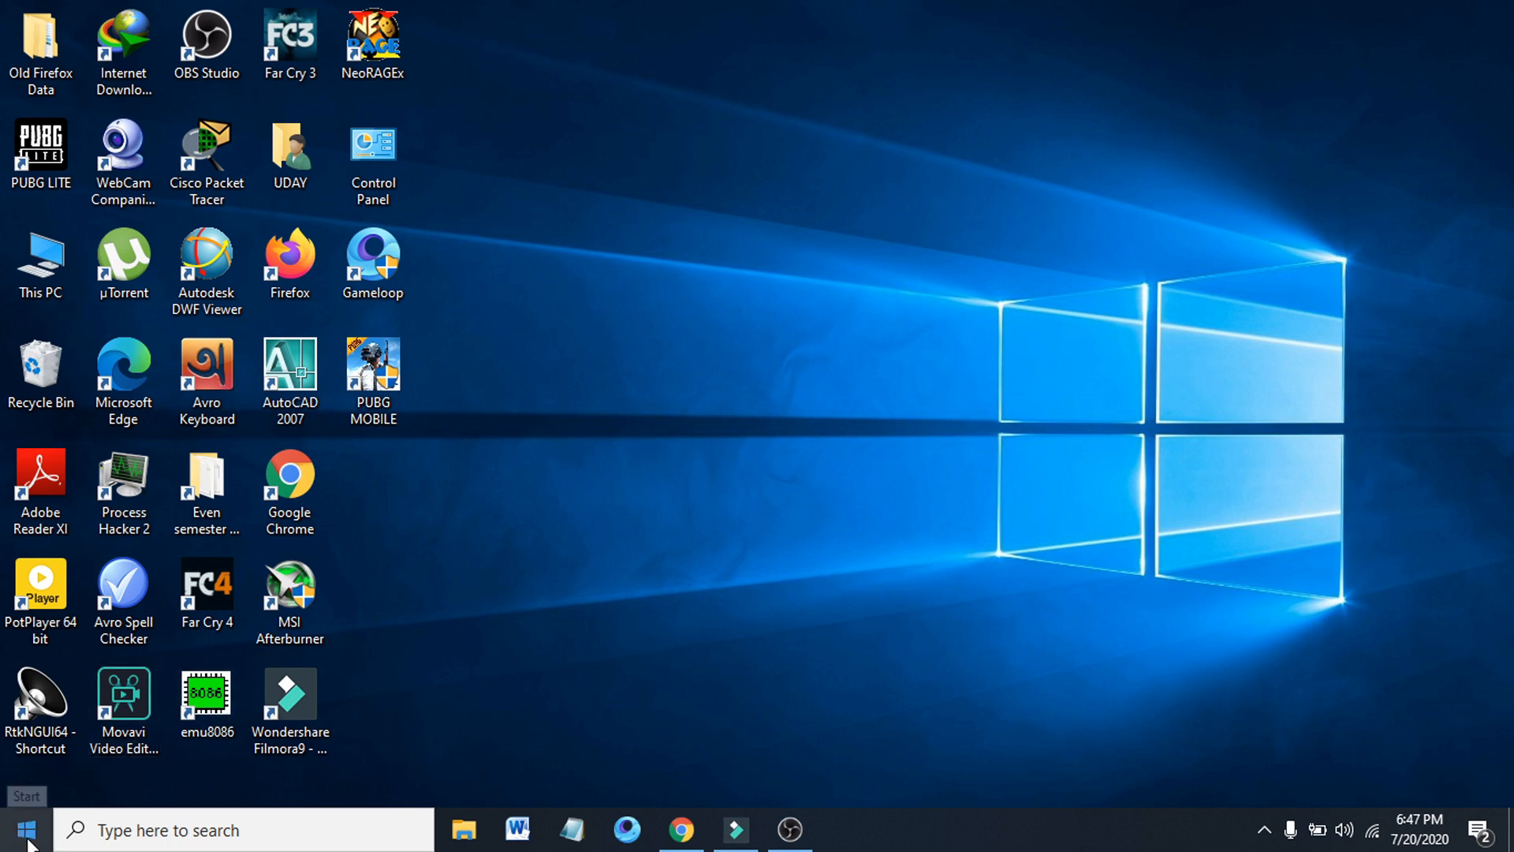
- Launch Windows Settings from the Start menu to reach the categories overview
{"action": "left_click", "coordinate": [27, 828]}
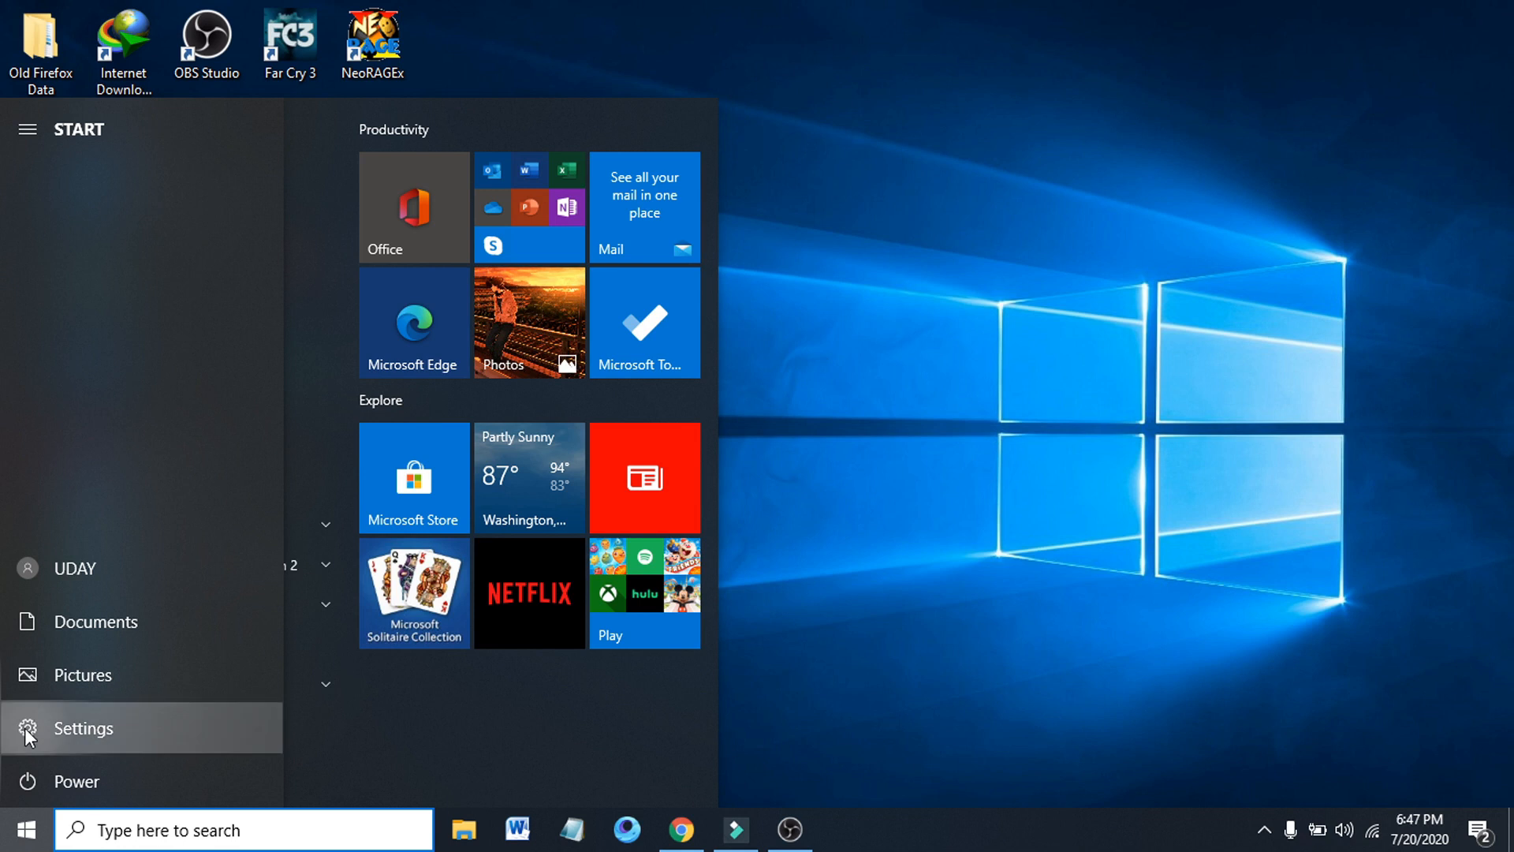
{"action": "left_click", "coordinate": [84, 729]}
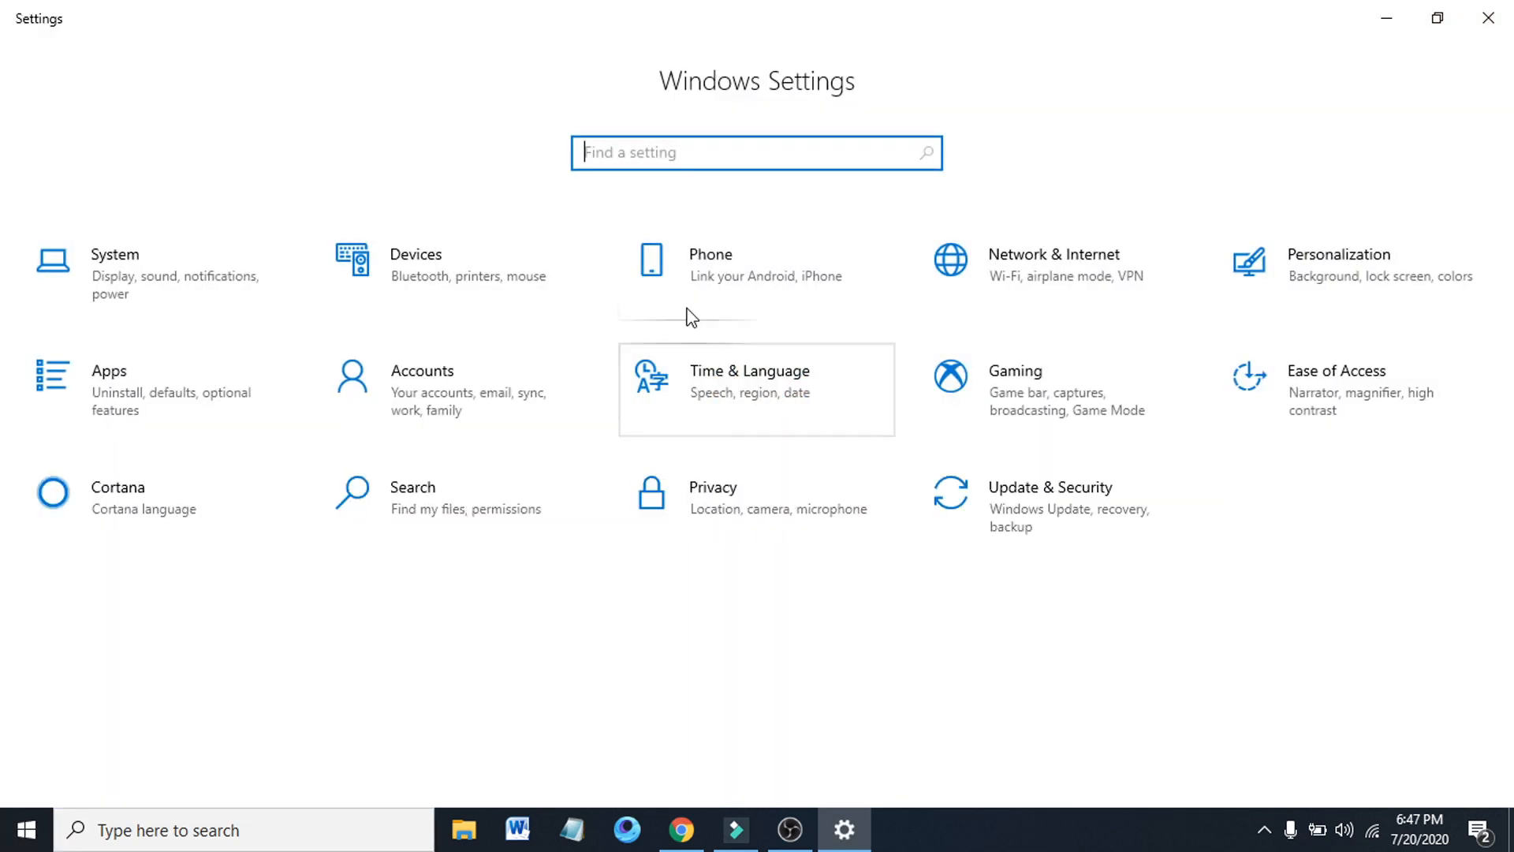
{"action": "mouse_move", "coordinate": [415, 290]}
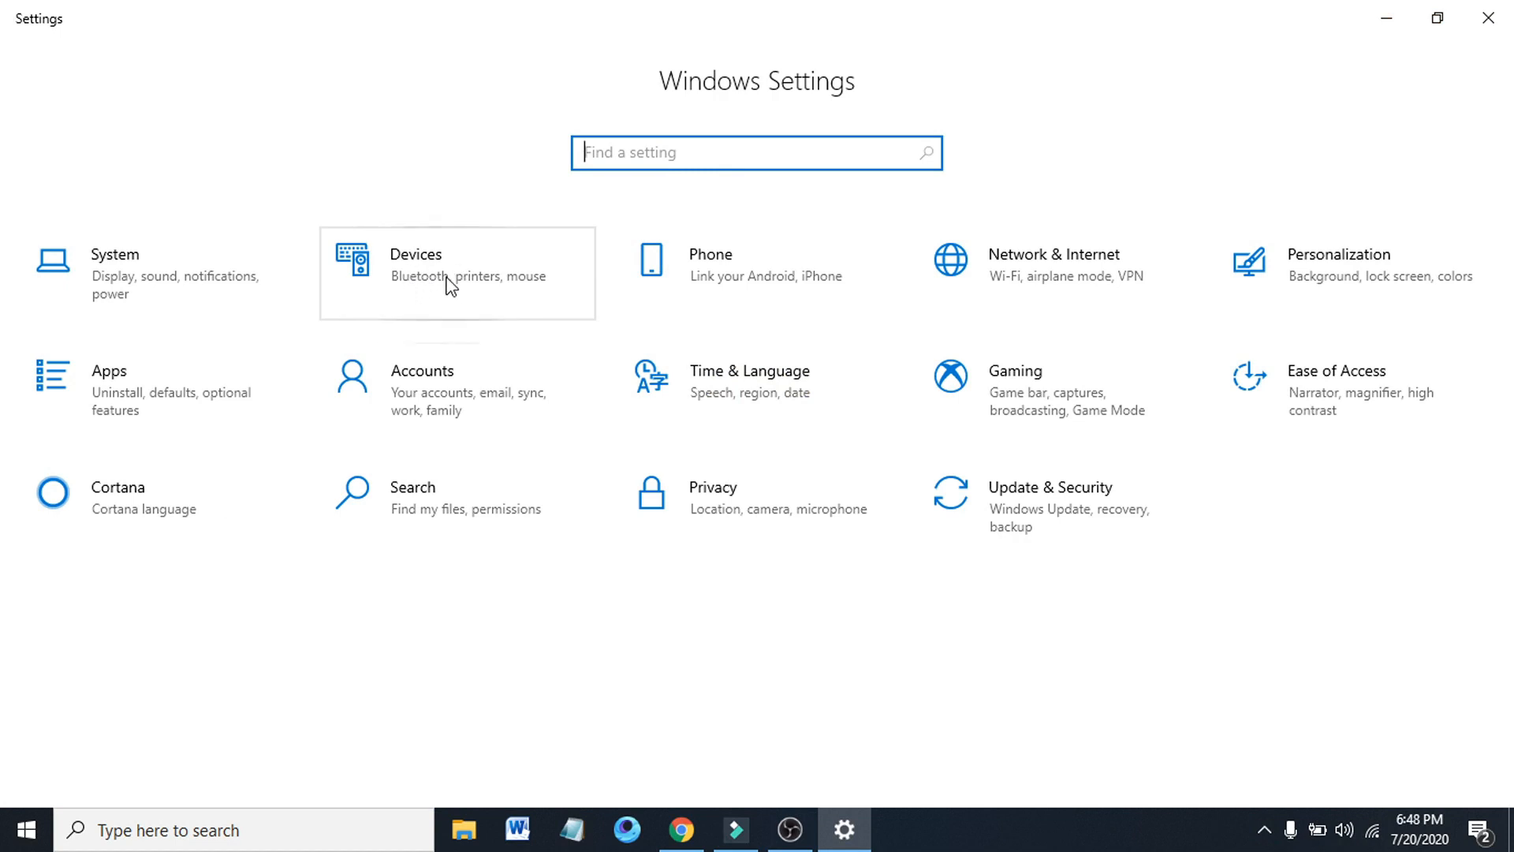
- Go to Devices > Typing and scroll down to the More keyboard settings links
{"action": "left_click", "coordinate": [458, 273]}
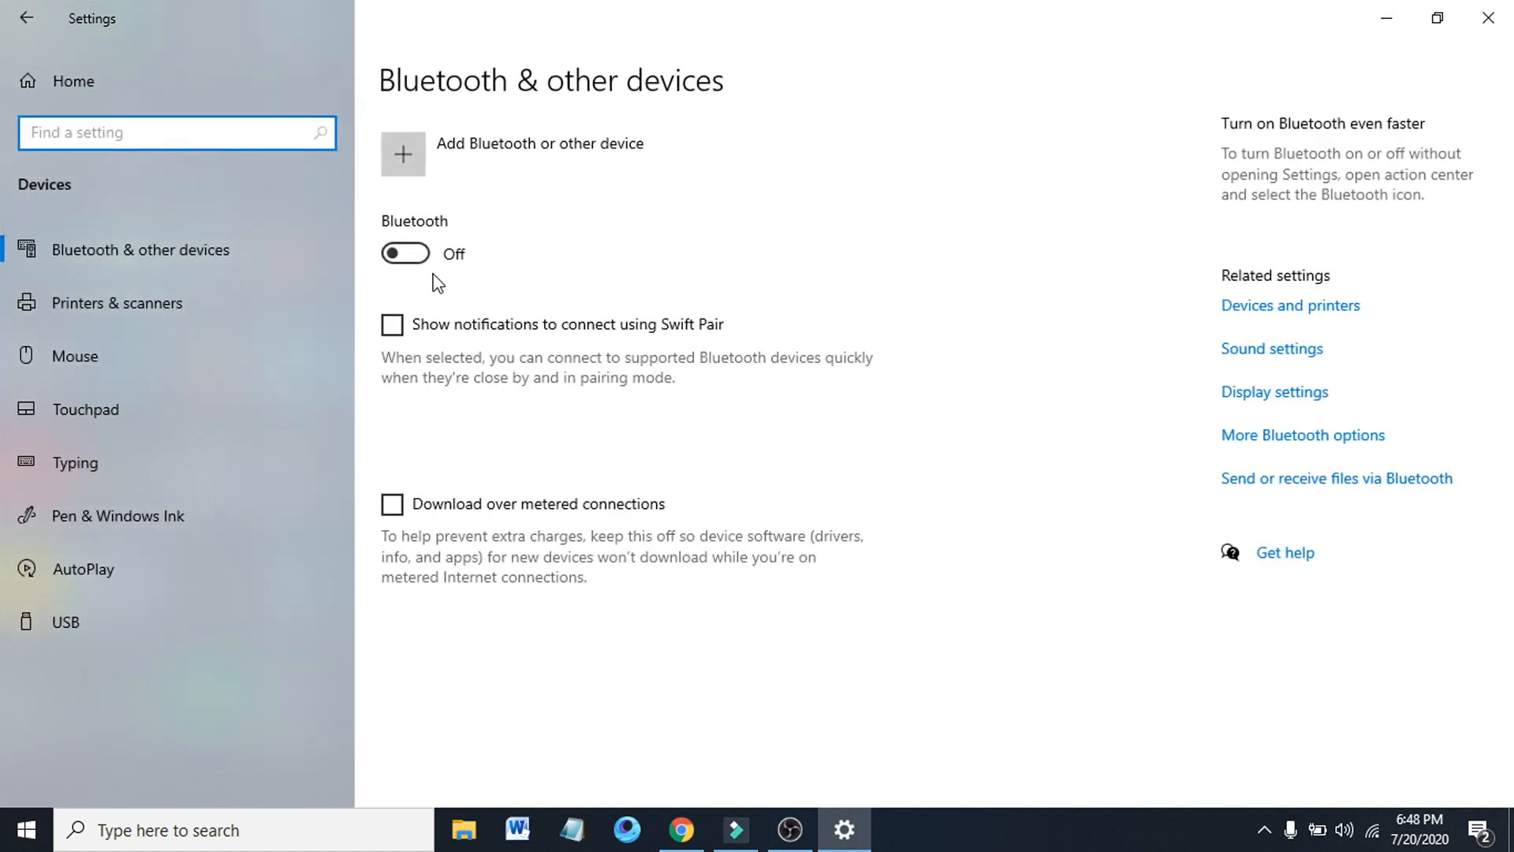
{"action": "mouse_move", "coordinate": [76, 471]}
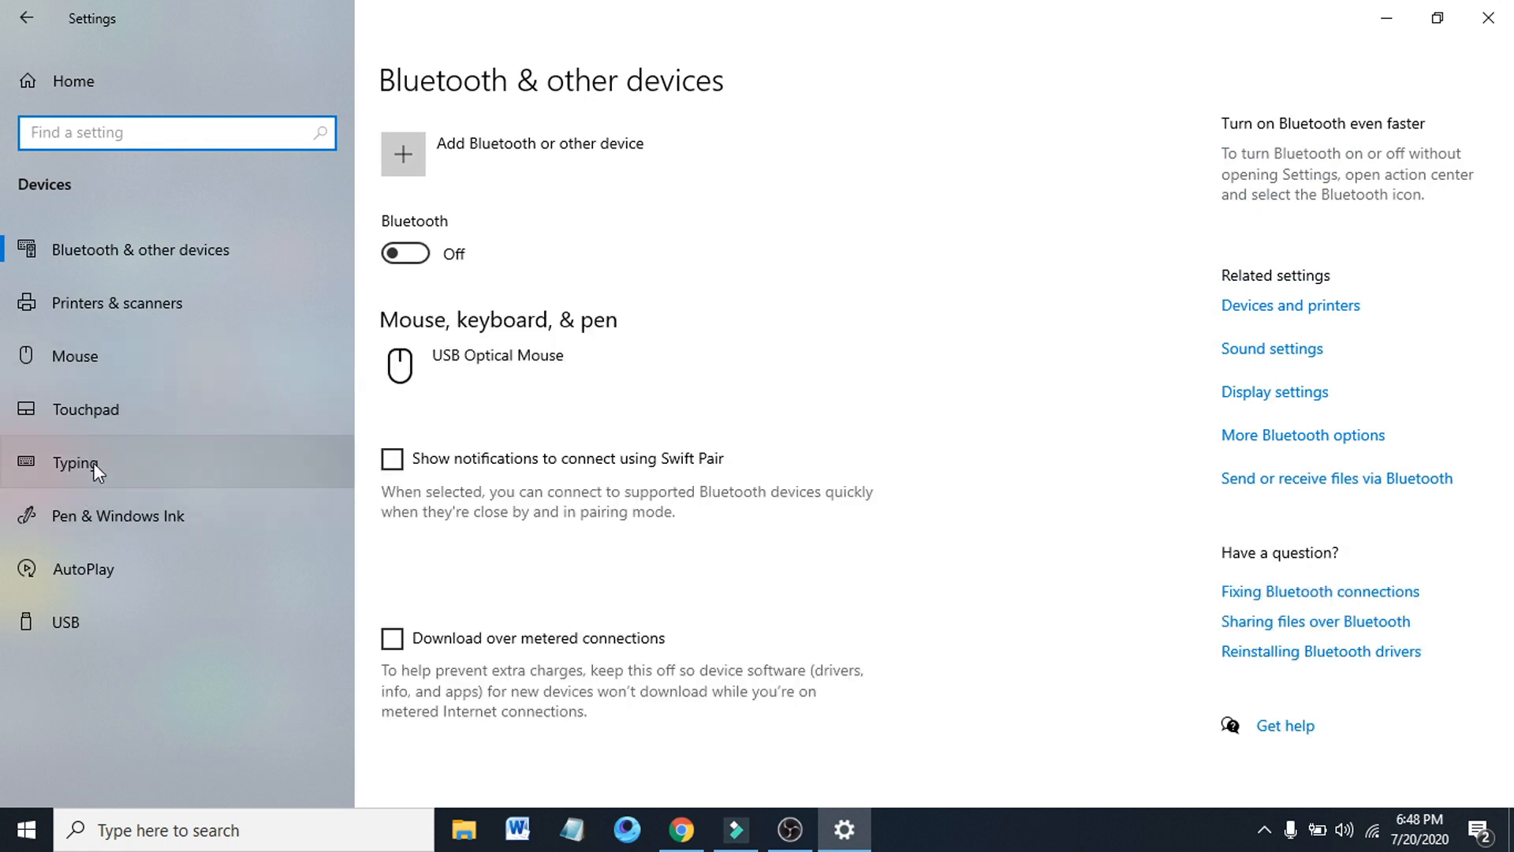
{"action": "left_click", "coordinate": [76, 462]}
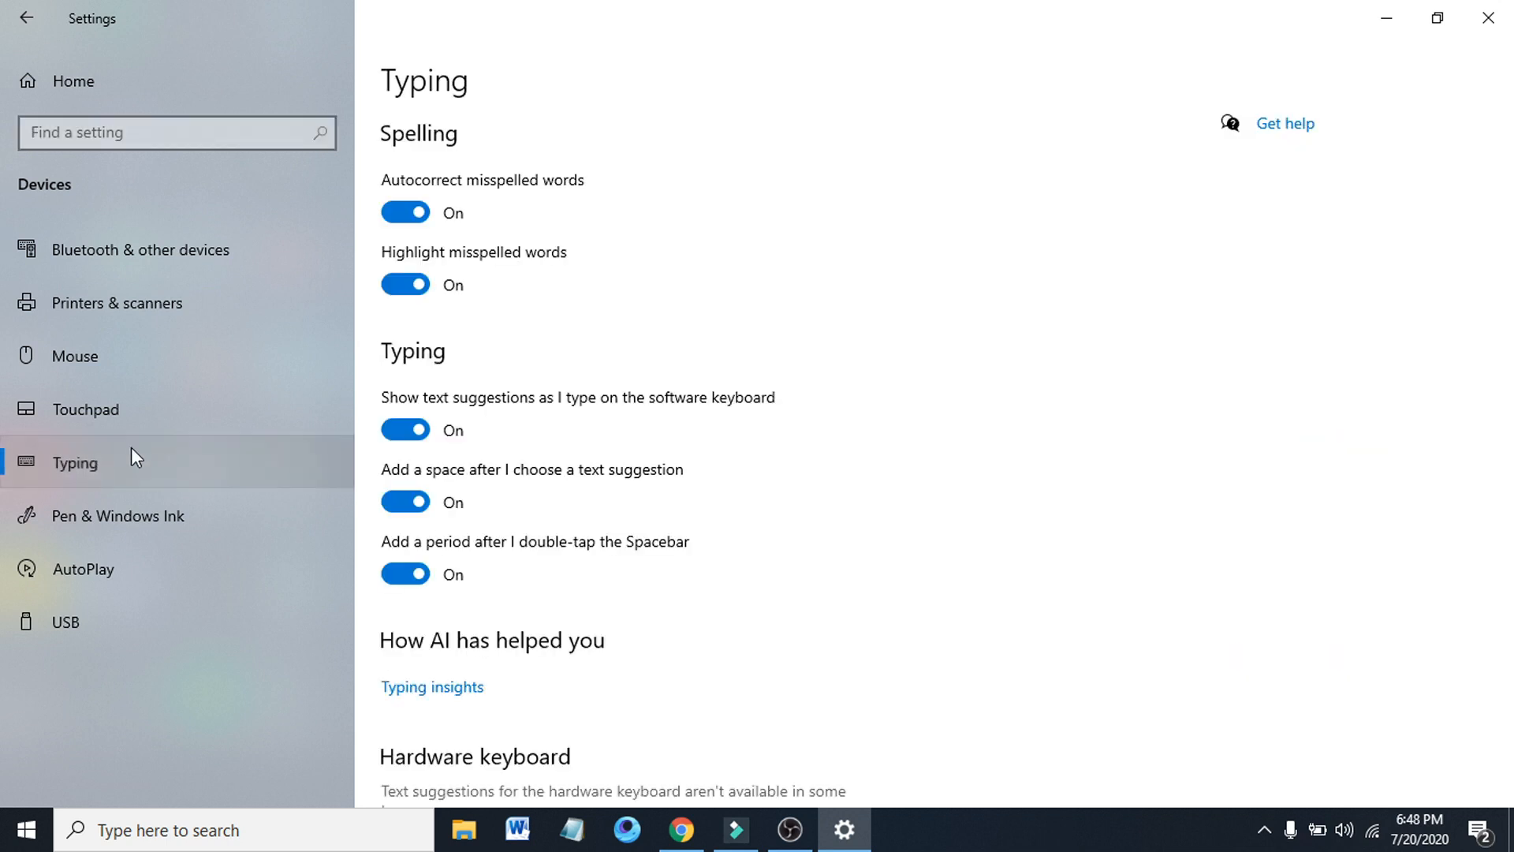
{"action": "mouse_move", "coordinate": [731, 417]}
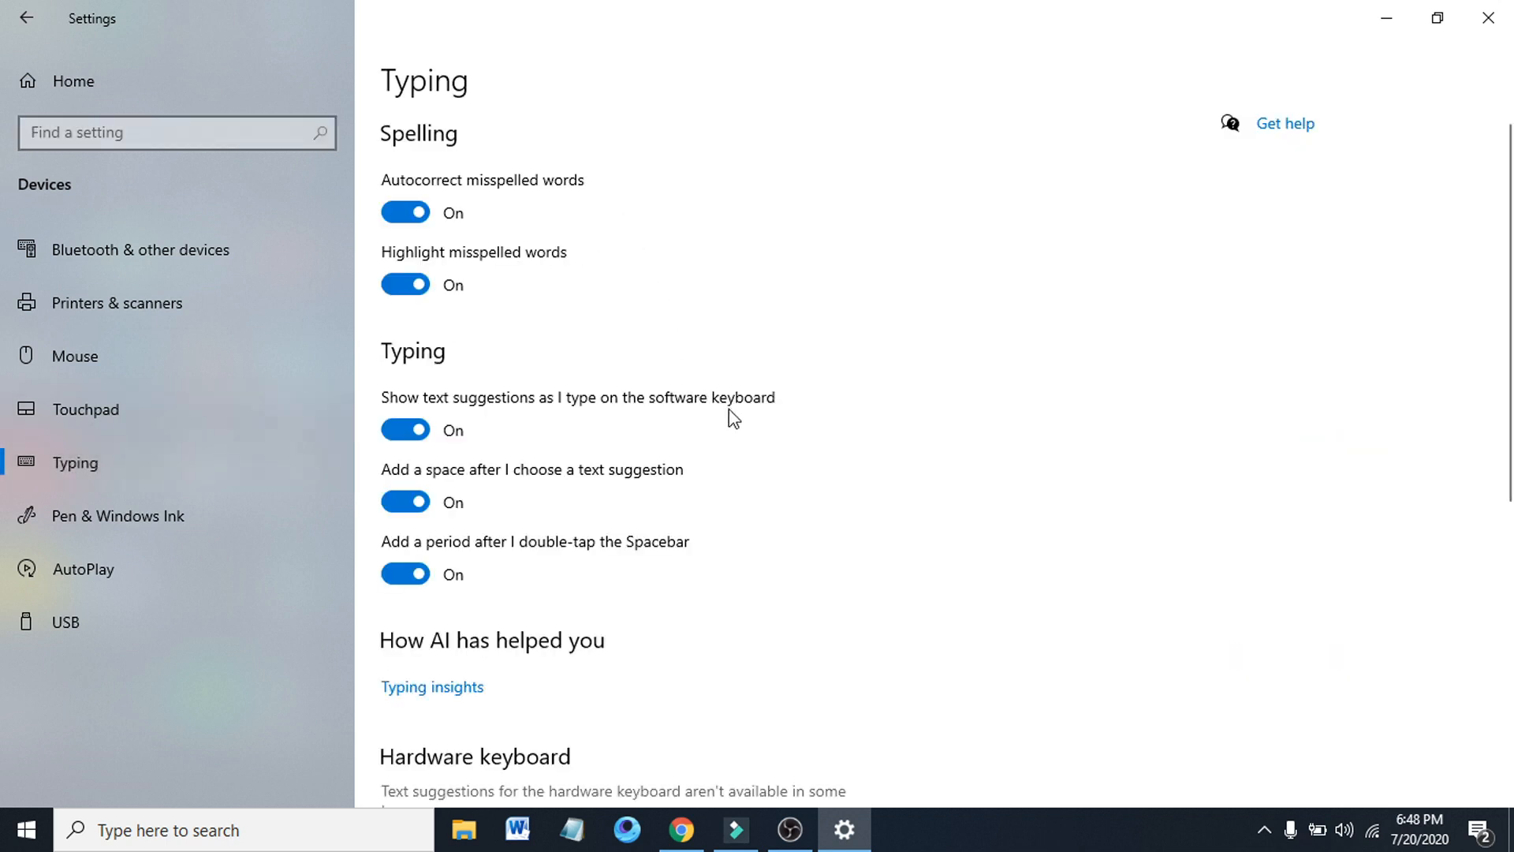
{"action": "scroll", "scroll_direction": "down", "scroll_amount": 3}
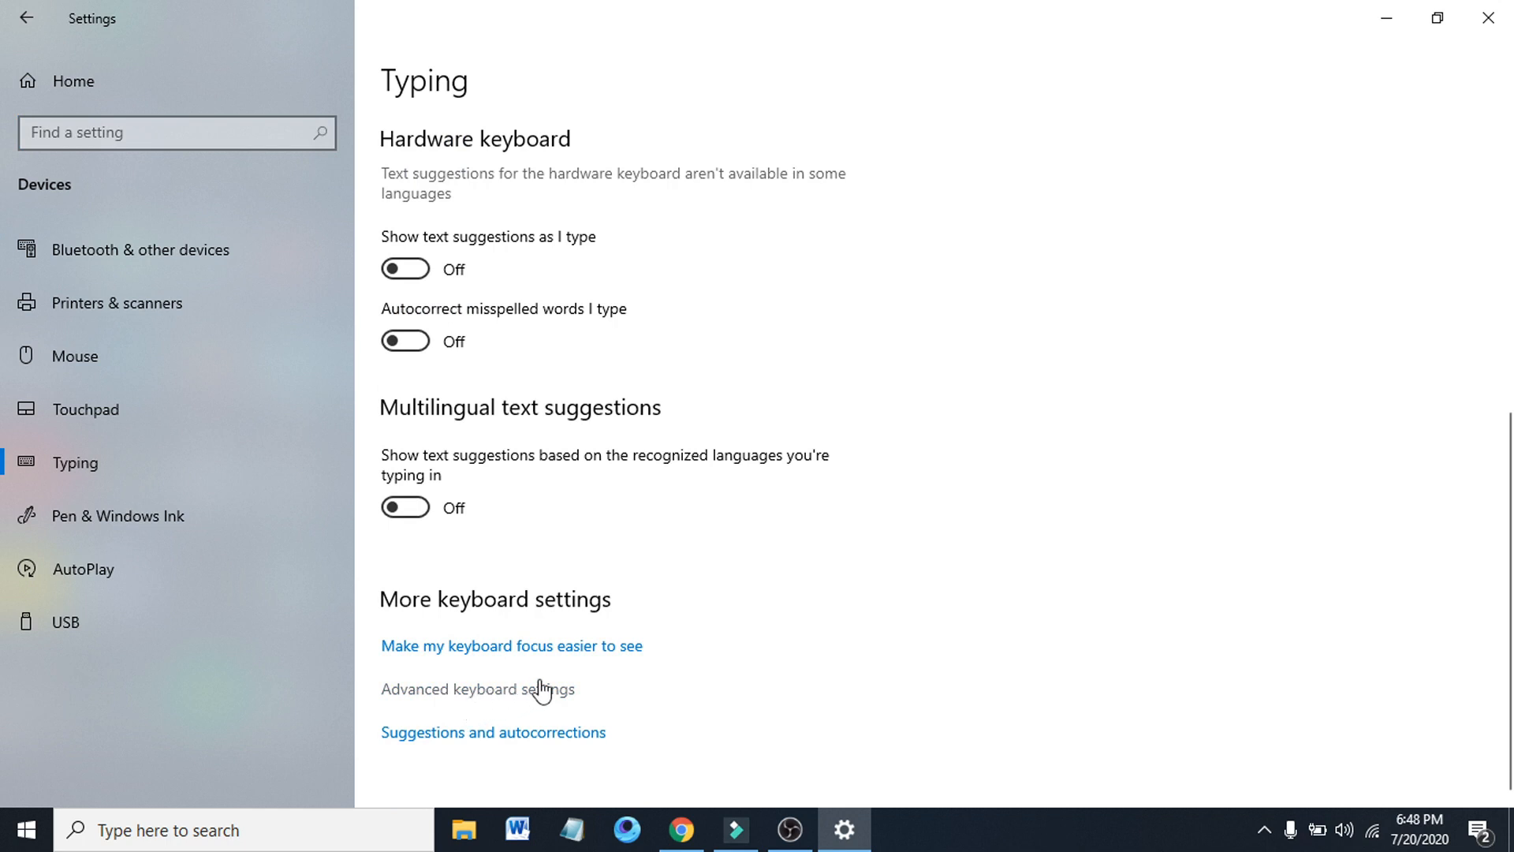
{"action": "mouse_move", "coordinate": [446, 702]}
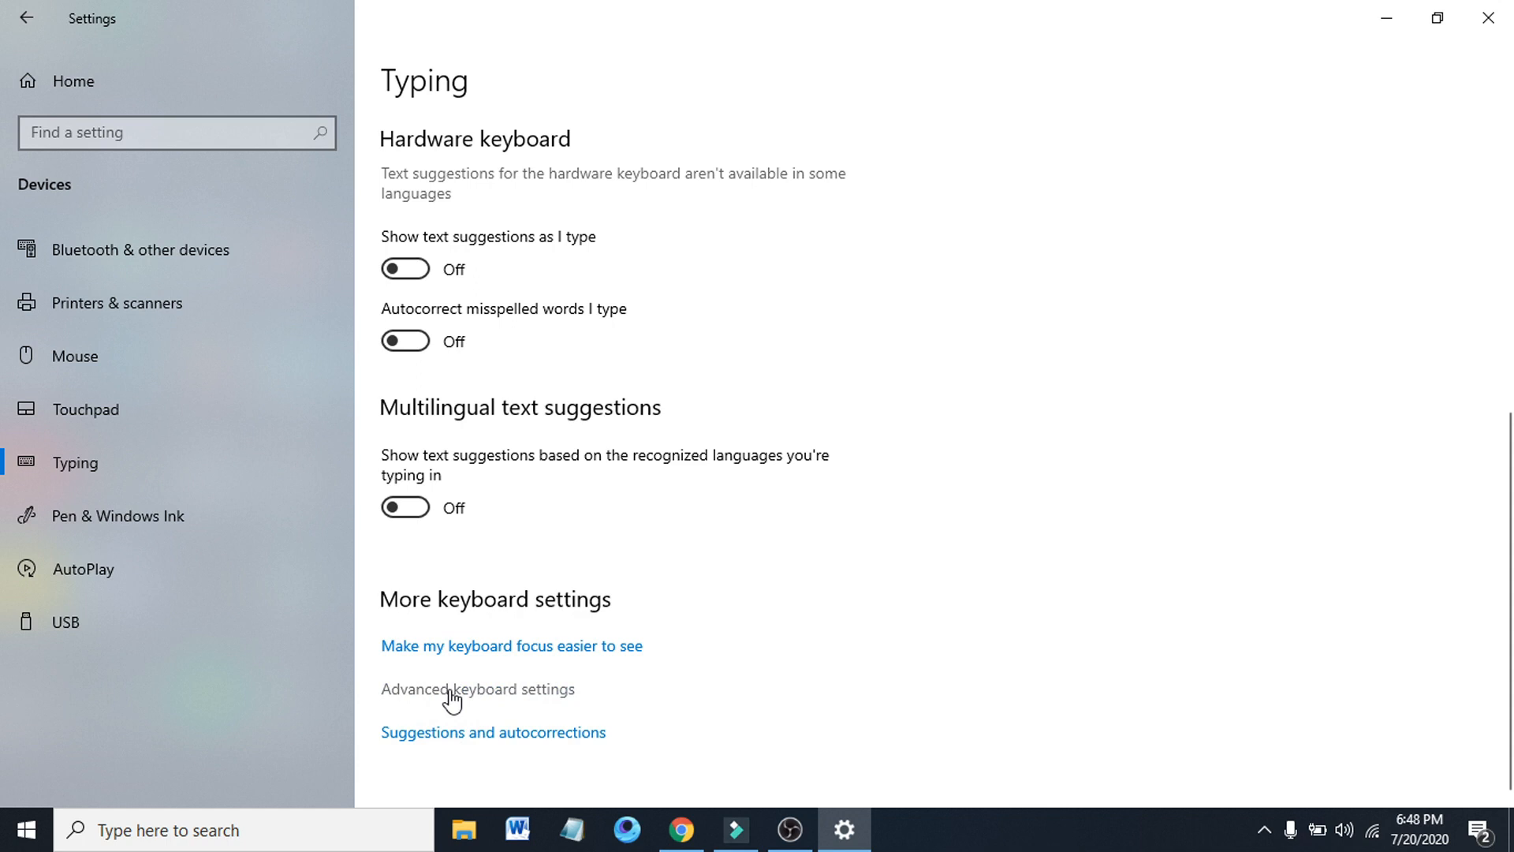
- In Advanced keyboard settings keep 'Use language list', enable a different input method per app window, and close Settings
{"action": "left_click", "coordinate": [476, 689]}
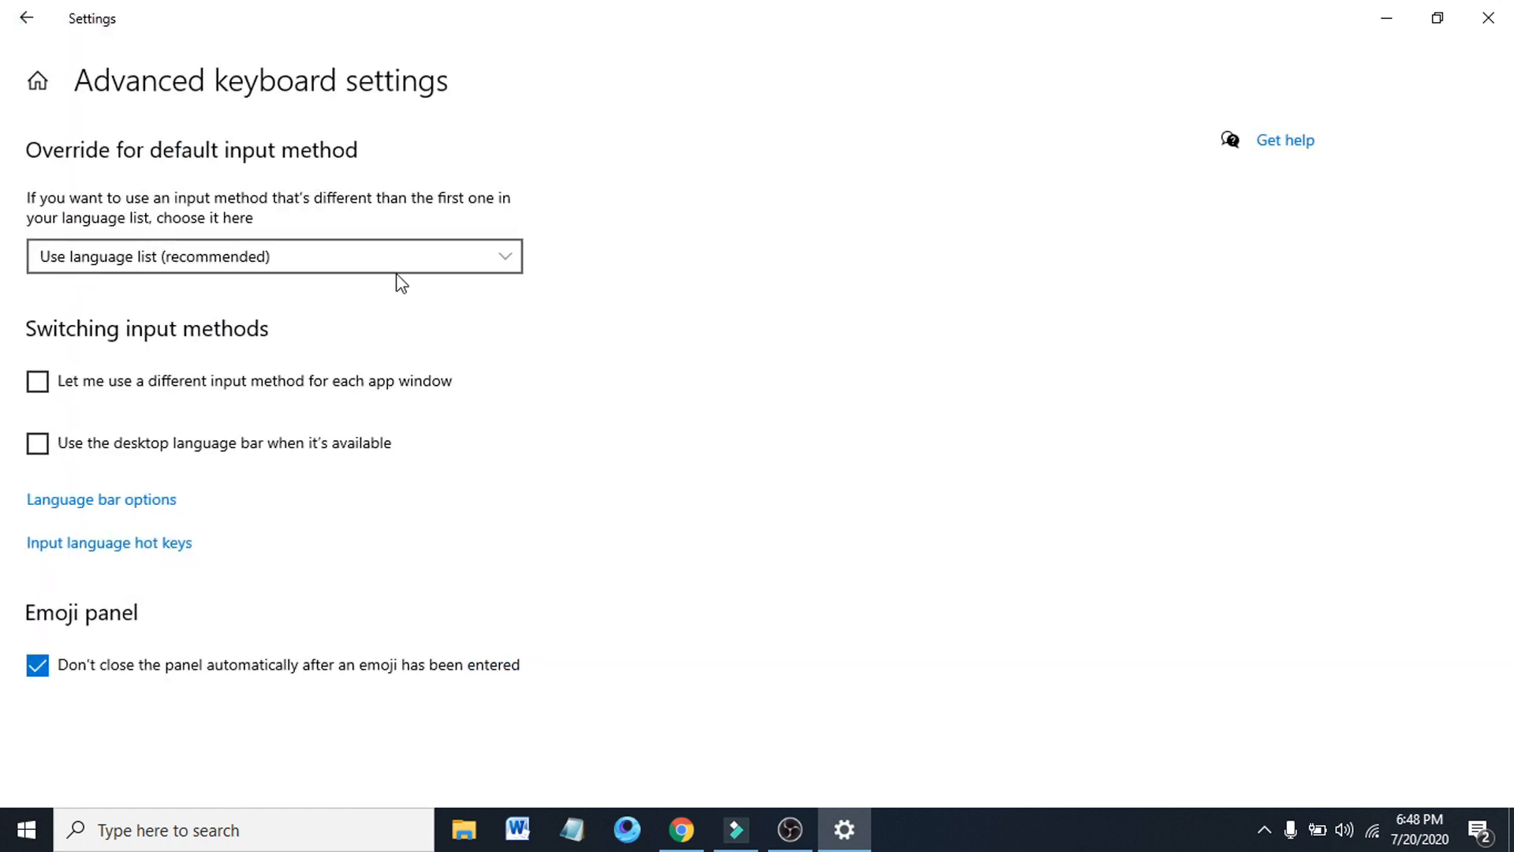
{"action": "left_click", "coordinate": [273, 256]}
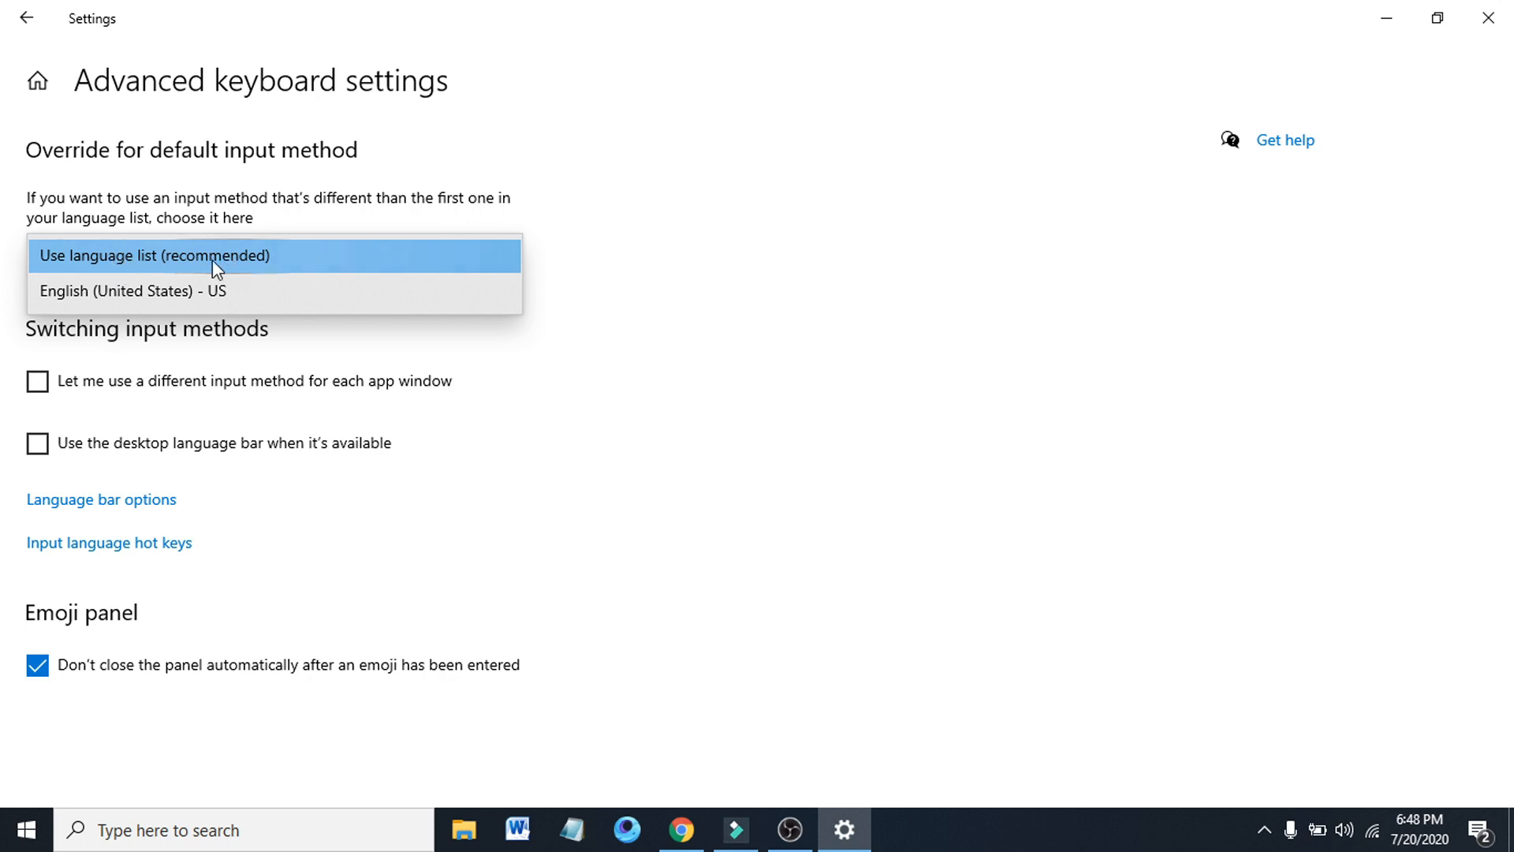
{"action": "left_click", "coordinate": [155, 256]}
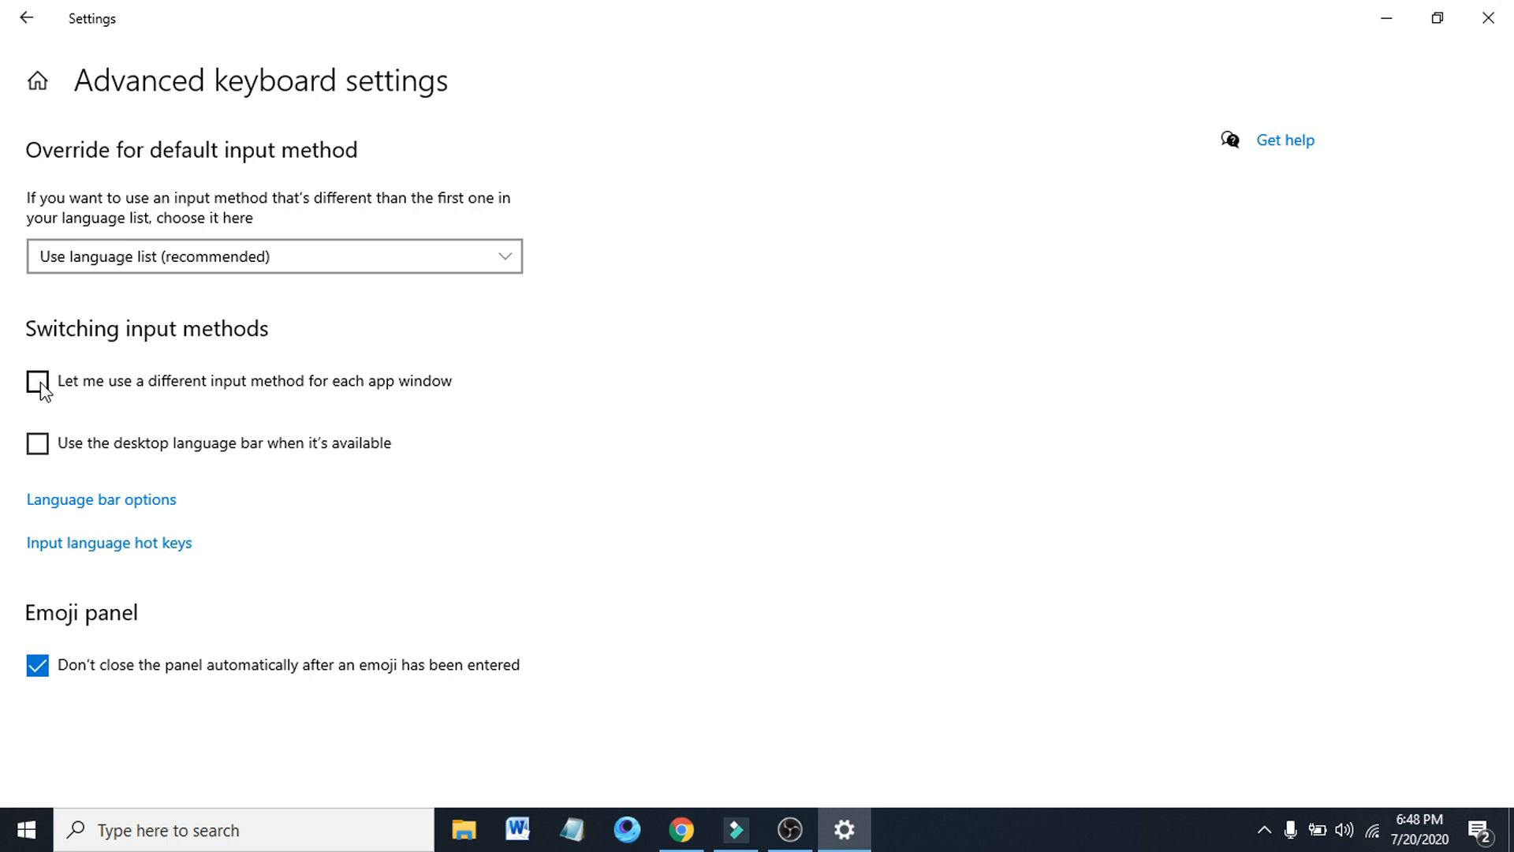
{"action": "left_click", "coordinate": [38, 380]}
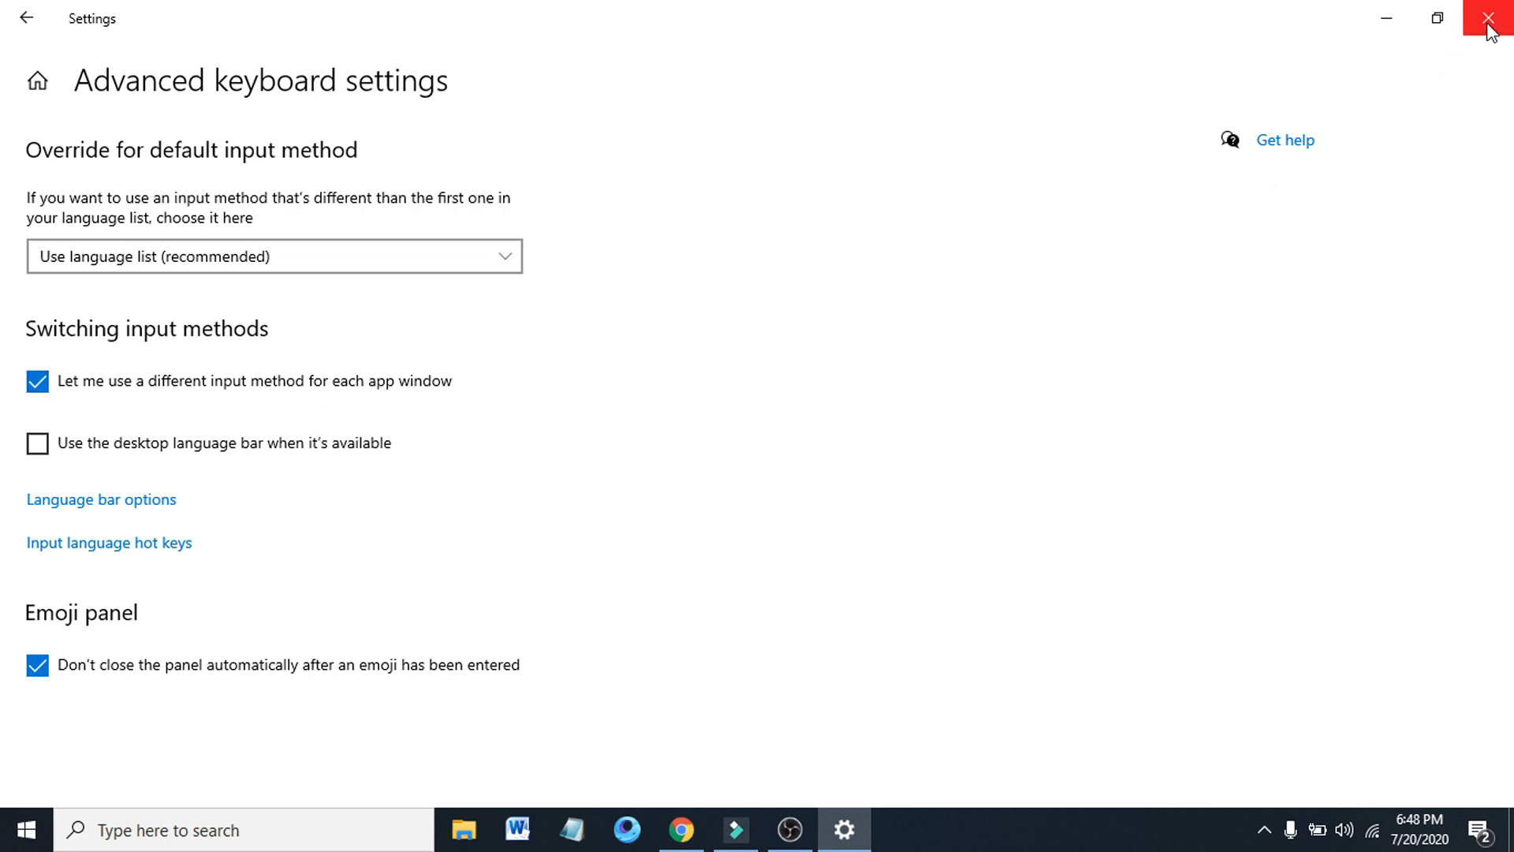
{"action": "left_click", "coordinate": [1491, 17]}
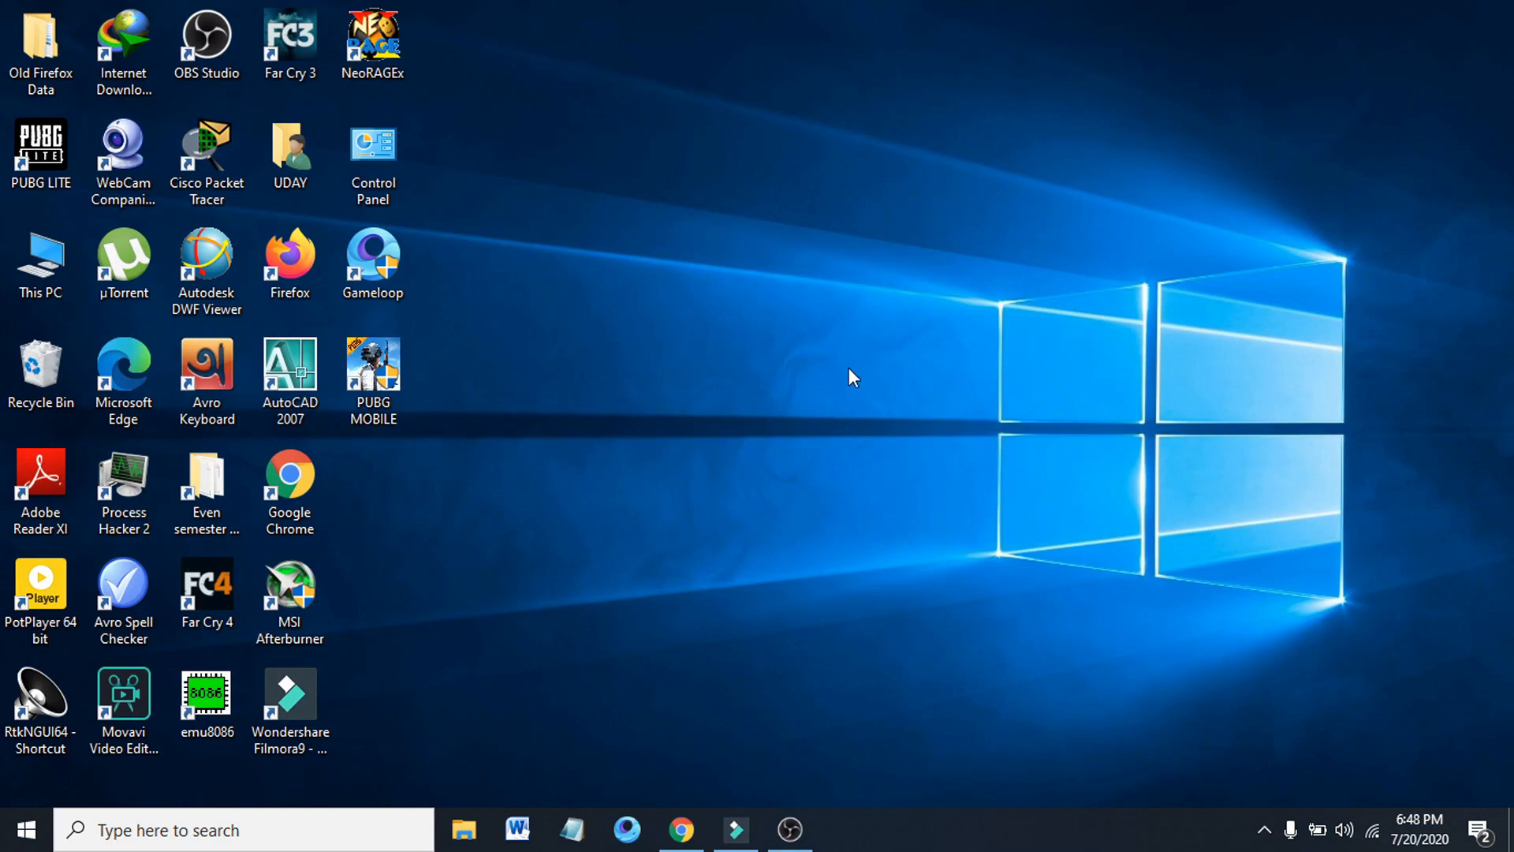
{"action": "mouse_move", "coordinate": [847, 352]}
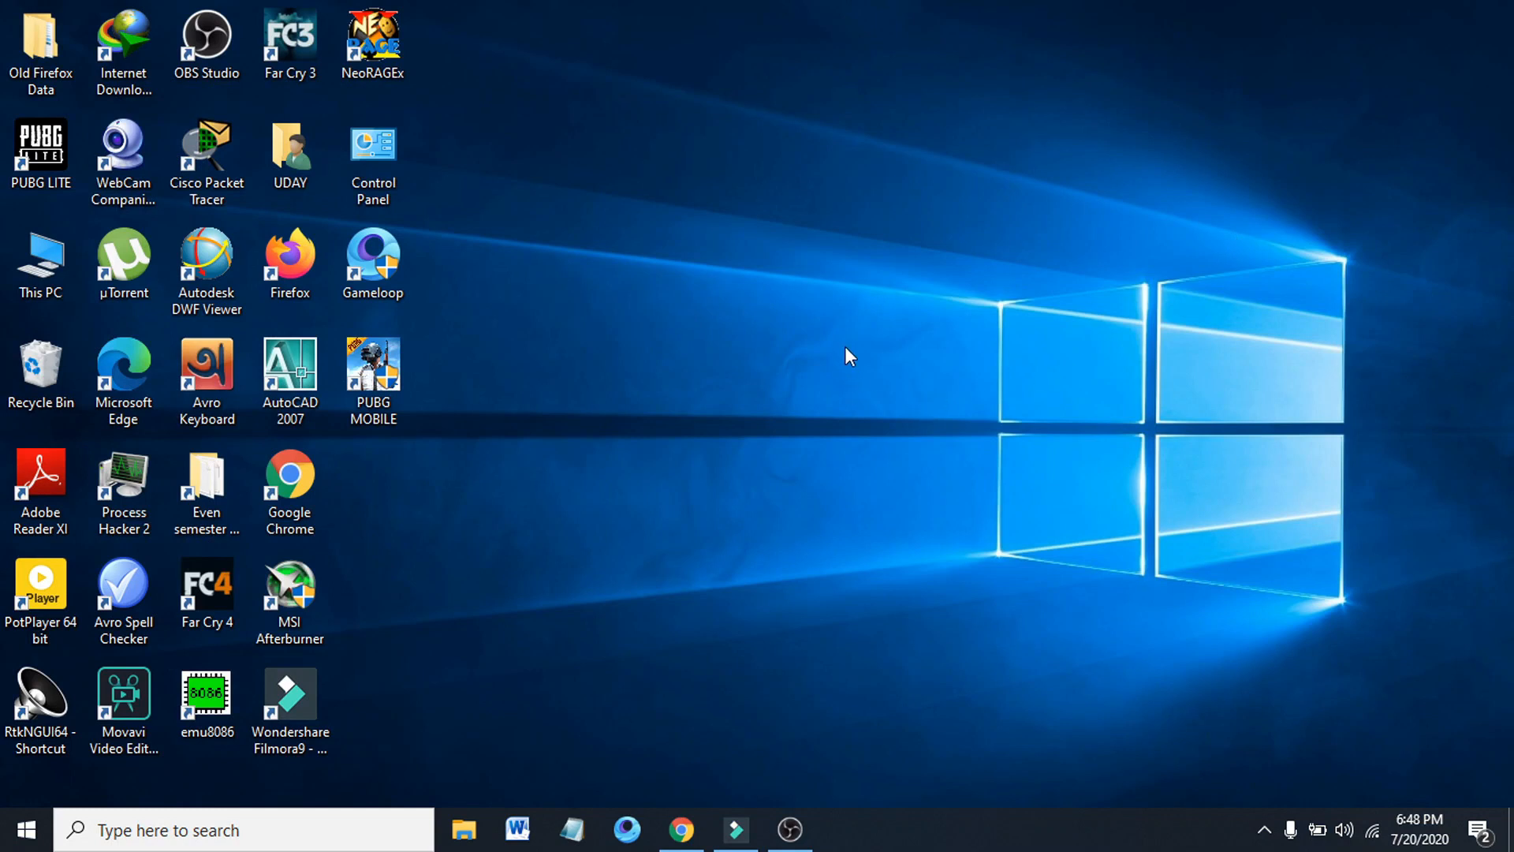